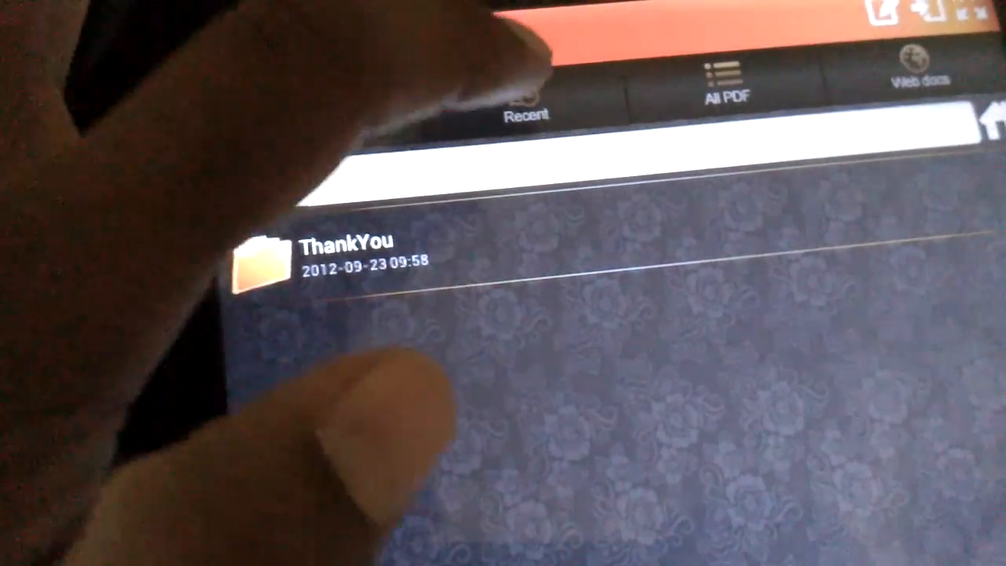
Switch the library from the folder list to the bookshelf of six PDF books.
{"action": "left_click", "coordinate": [525, 107]}
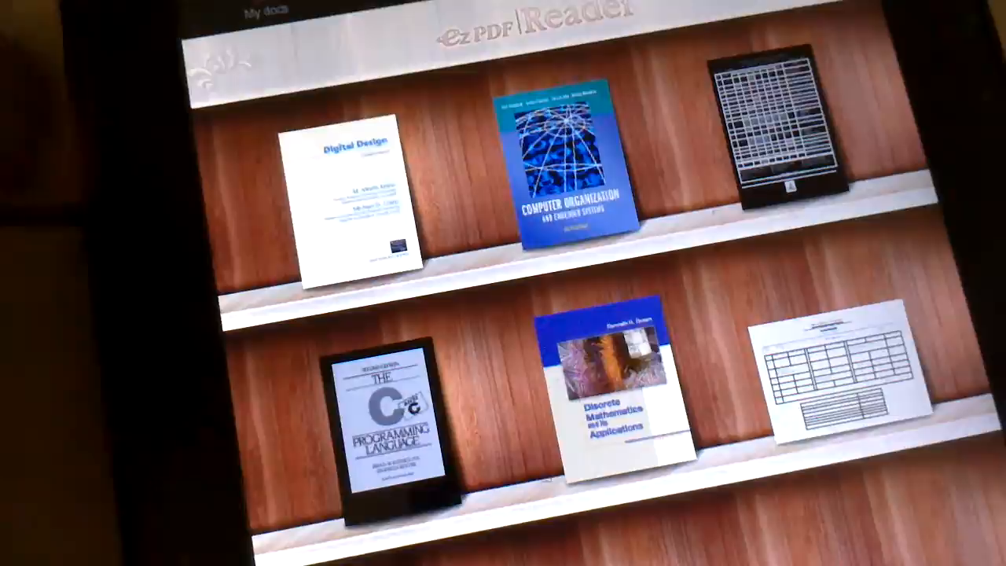
Open the Computer Organization textbook and page down to the Figure 2.11 indexed addressing example.
{"action": "left_click", "coordinate": [573, 158]}
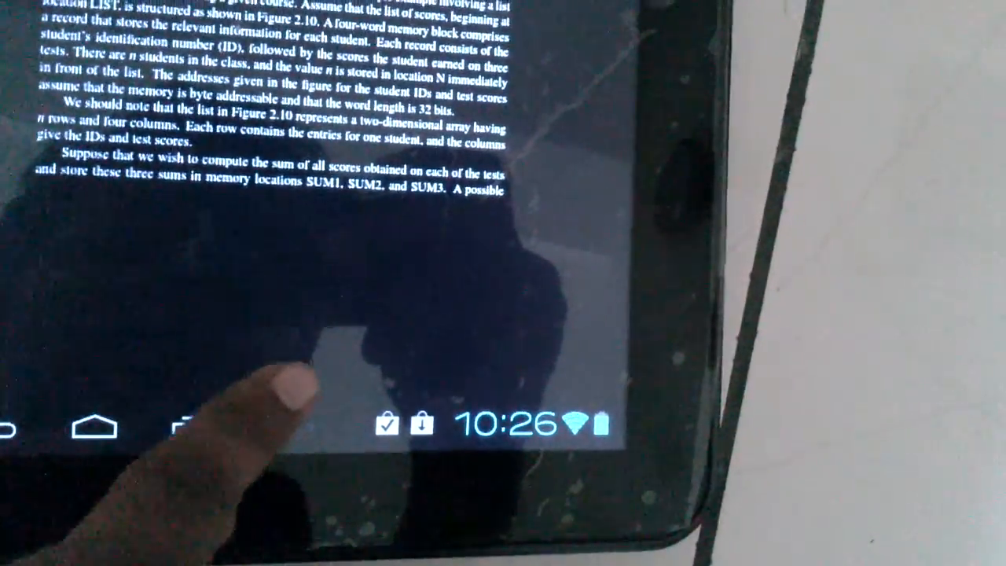
{"action": "scroll", "scroll_direction": "down", "scroll_amount": 3}
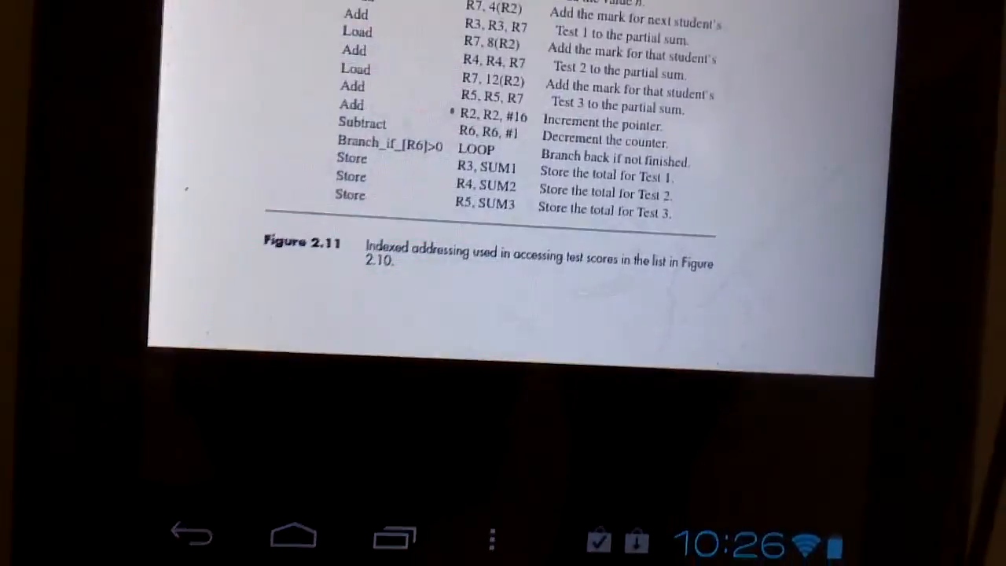
{"action": "scroll", "scroll_direction": "down", "scroll_amount": 3}
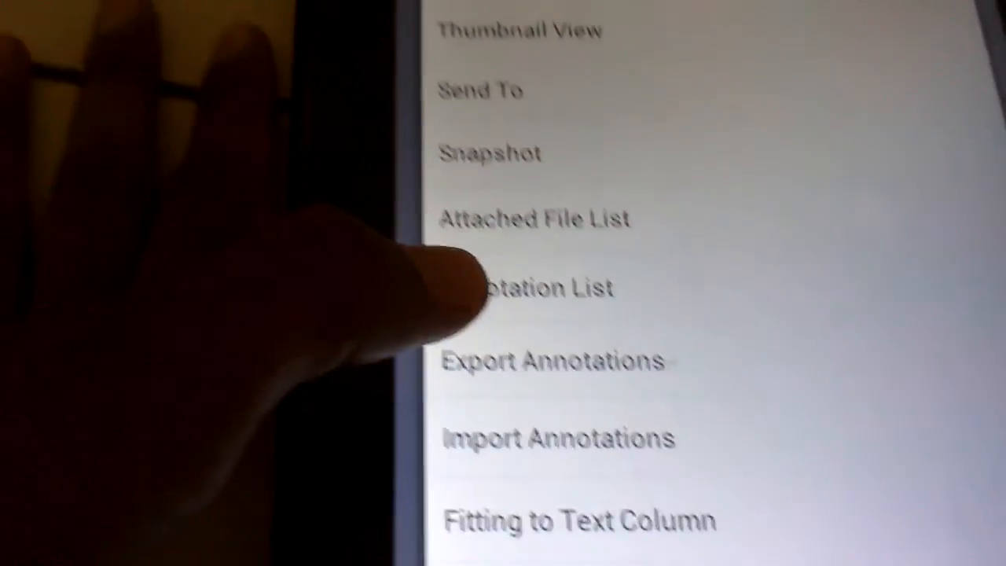
Start Voice-Reading from the lower menu entries, reaching the reading-language notice.
{"action": "scroll", "scroll_direction": "down", "scroll_amount": 3}
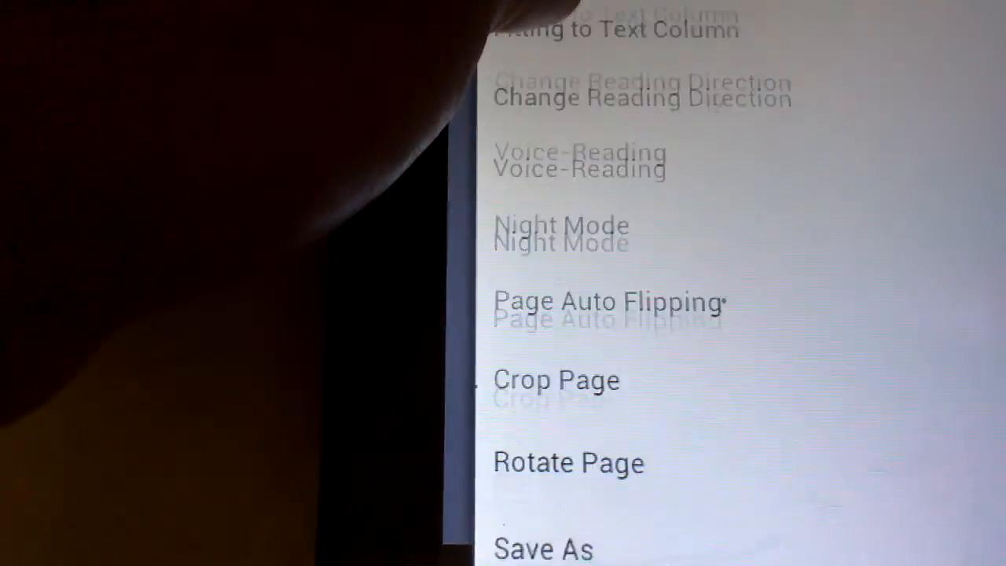
{"action": "left_click", "coordinate": [578, 160]}
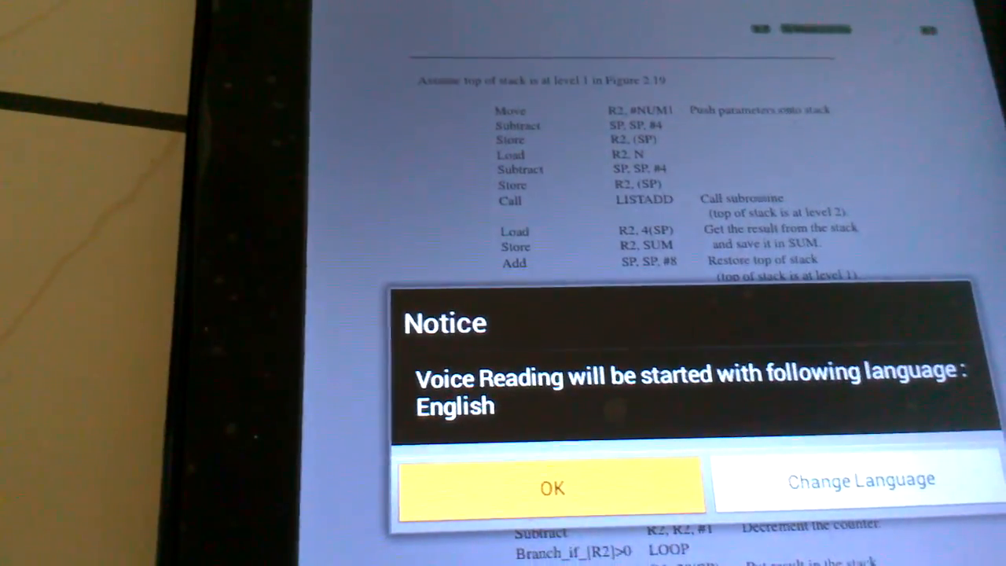
Confirm English in the notice so the stack example page is read aloud.
{"action": "left_click", "coordinate": [554, 488]}
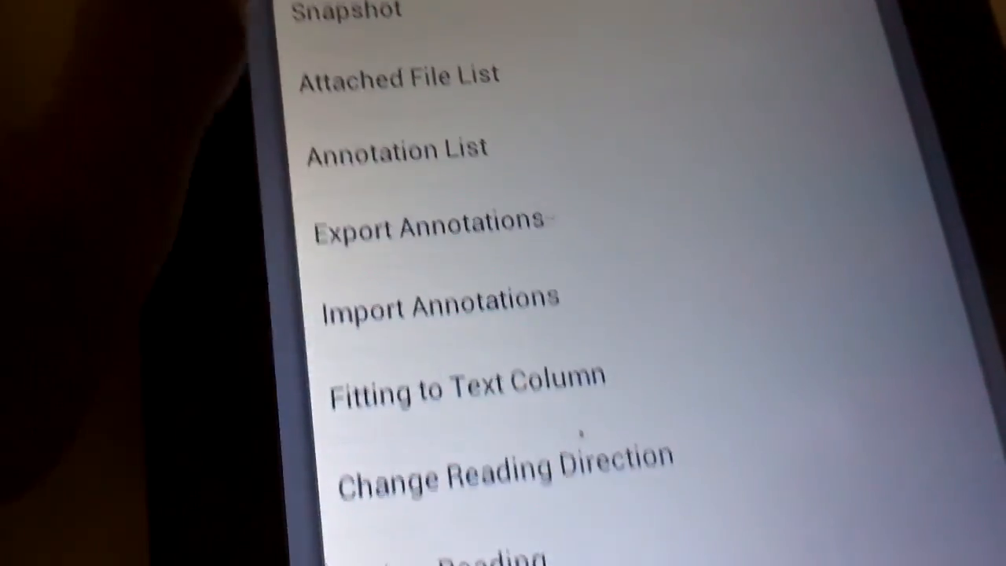
Scroll the options menu down to Voice-Reading, Night Mode and Page Auto Flipping.
{"action": "scroll", "scroll_direction": "down", "scroll_amount": 3}
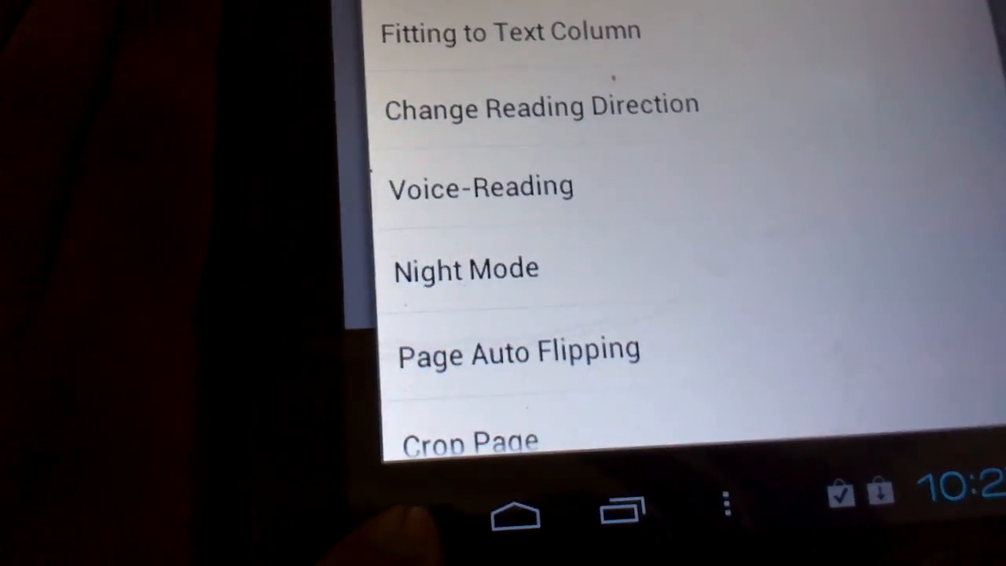